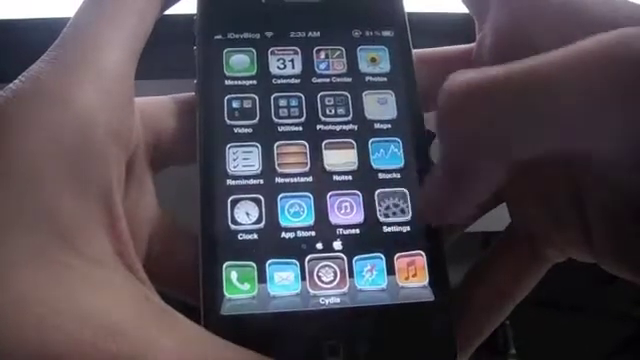
# - Open Settings and go to BootLogo's Boot Animation options listing Apple Logo, Chronic Dev and others
pyautogui.click(390, 222)
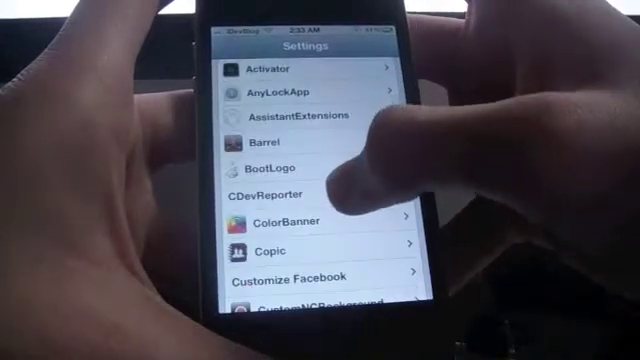
pyautogui.click(280, 168)
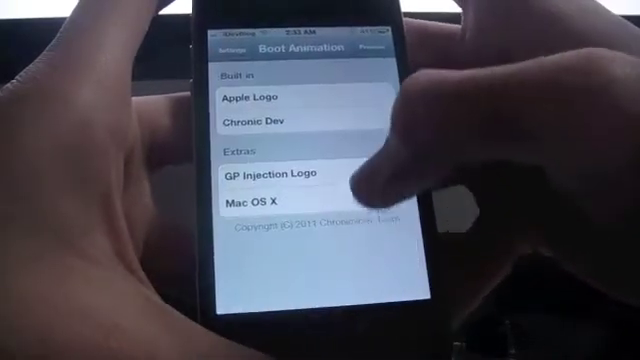